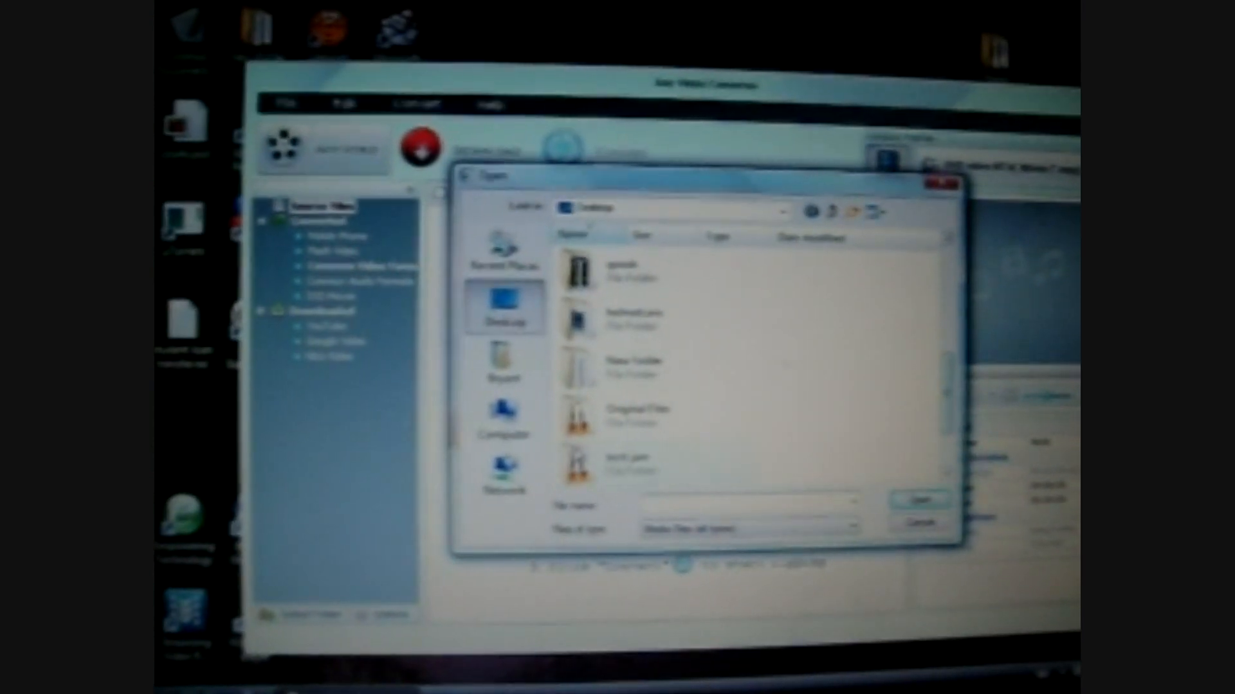
# - Enter the Original Files folder on the Desktop, revealing its three video clips
pyautogui.doubleClick(622, 410)
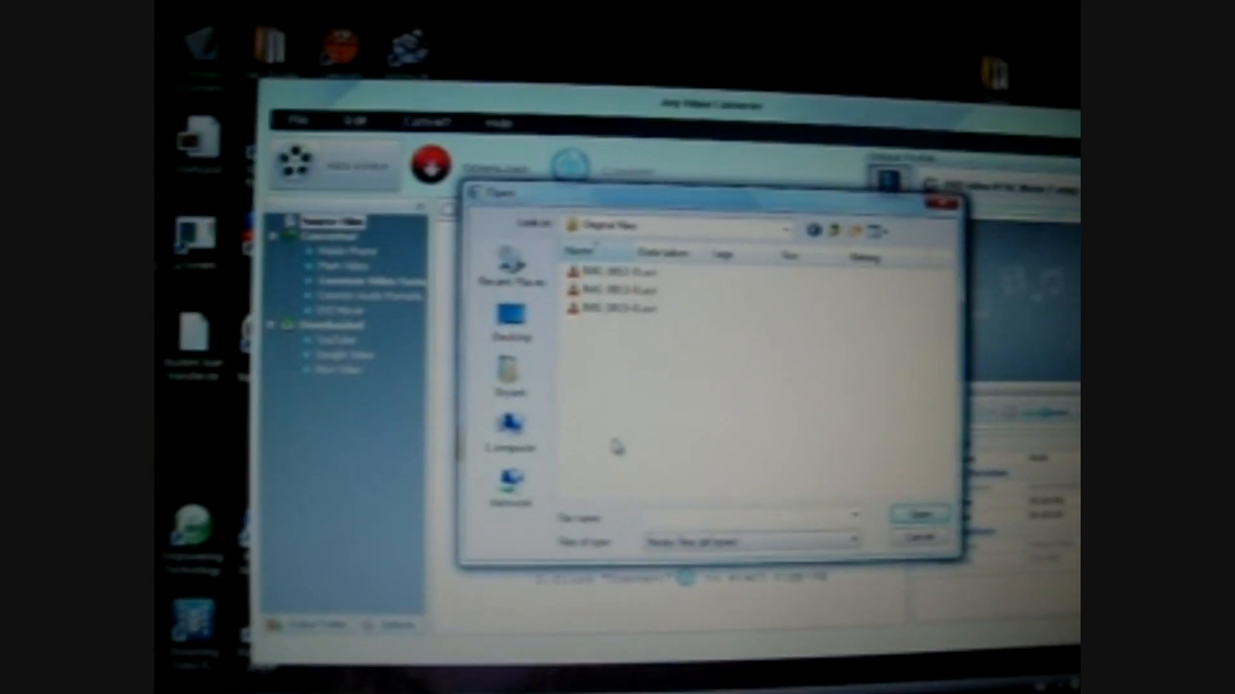